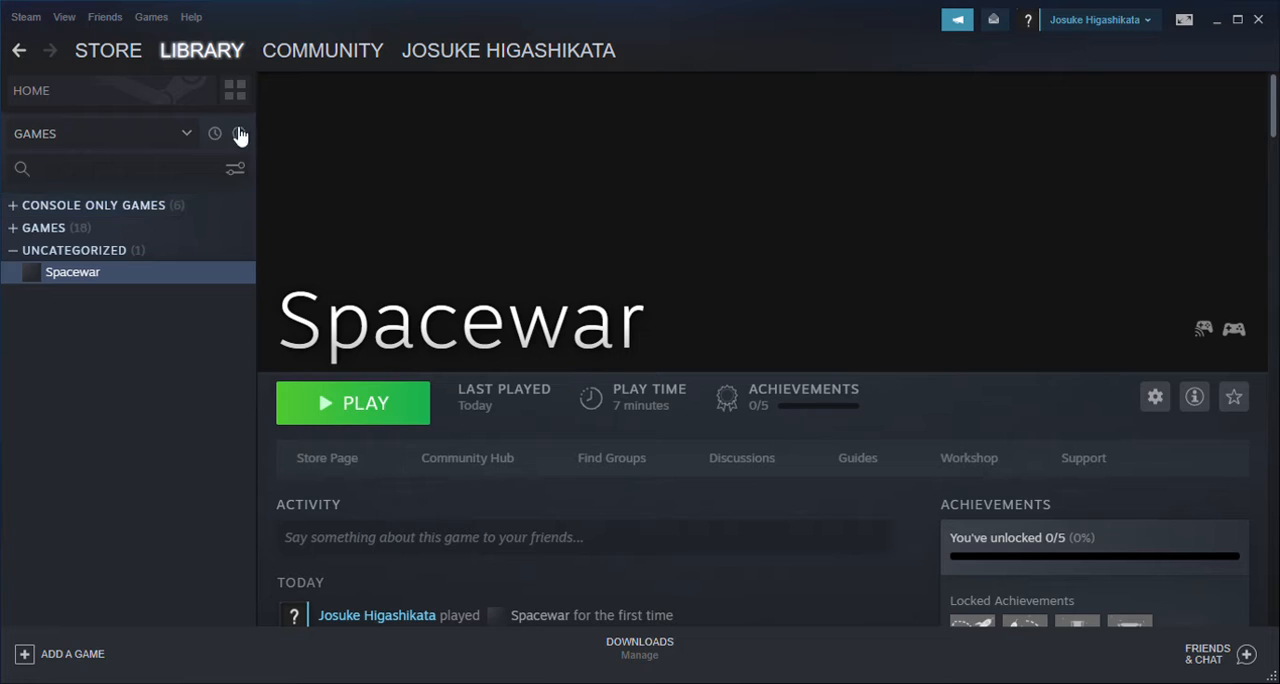
mouse_move(470, 203)
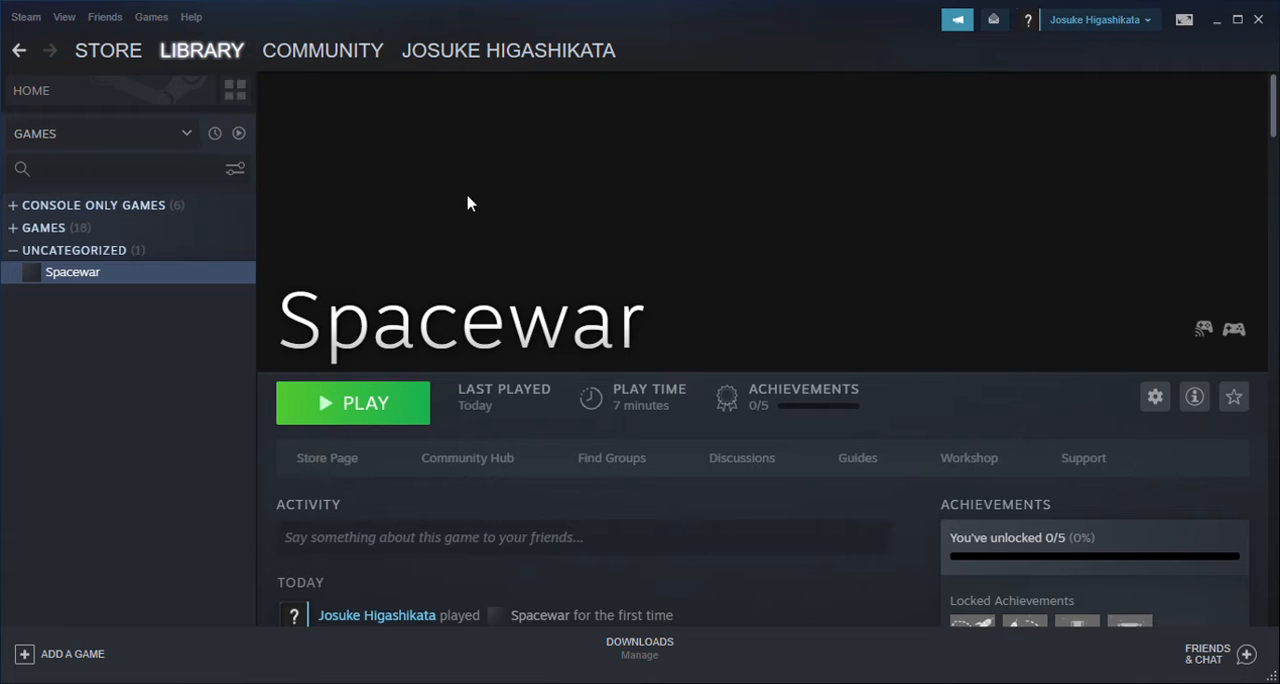
mouse_move(488, 150)
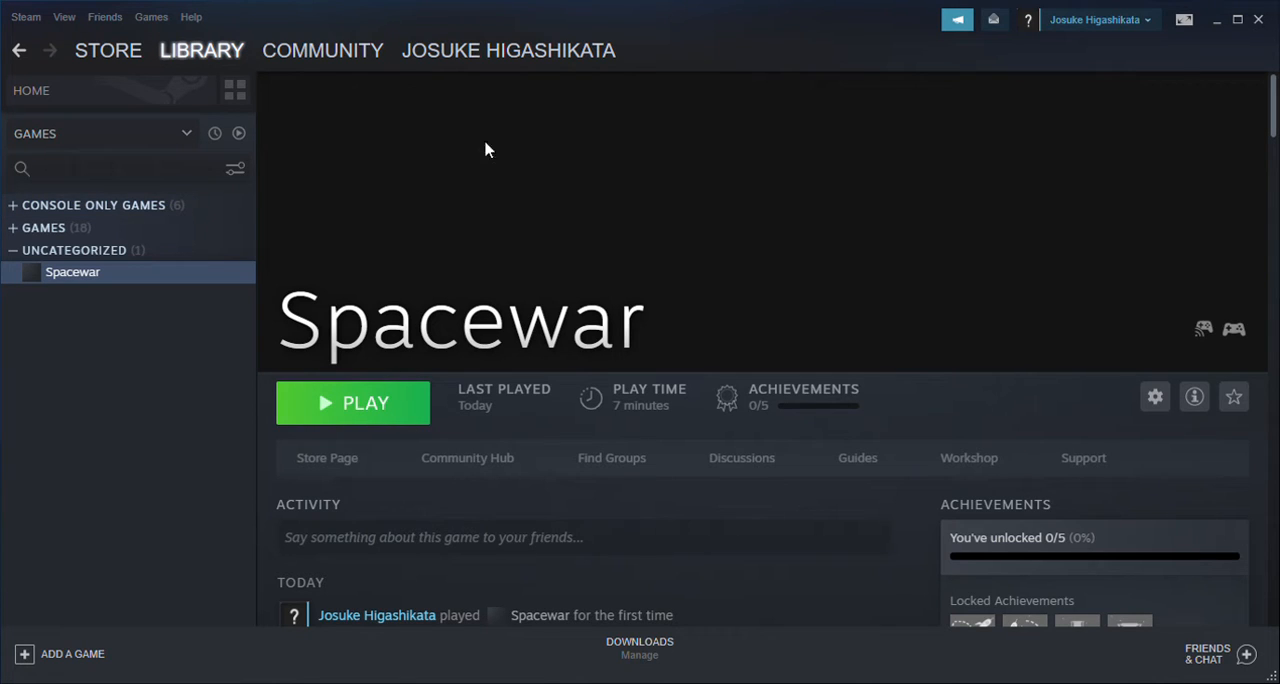
mouse_move(290, 407)
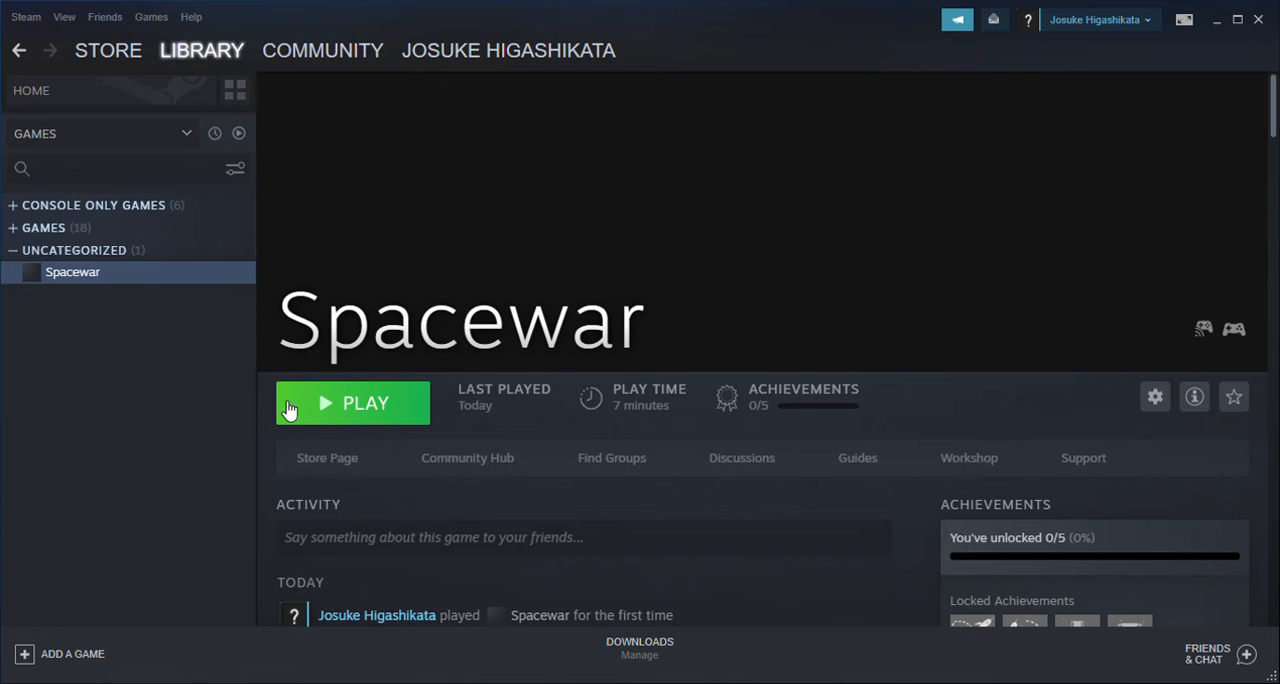
mouse_move(797, 452)
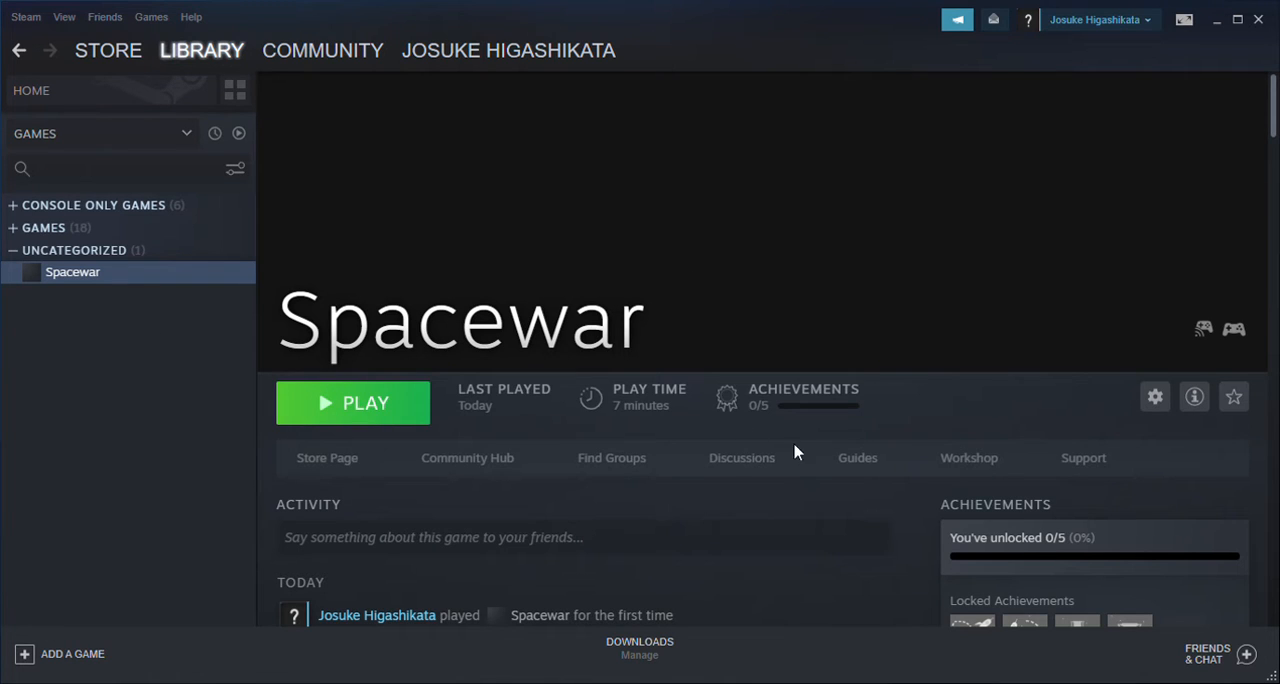
mouse_move(320, 504)
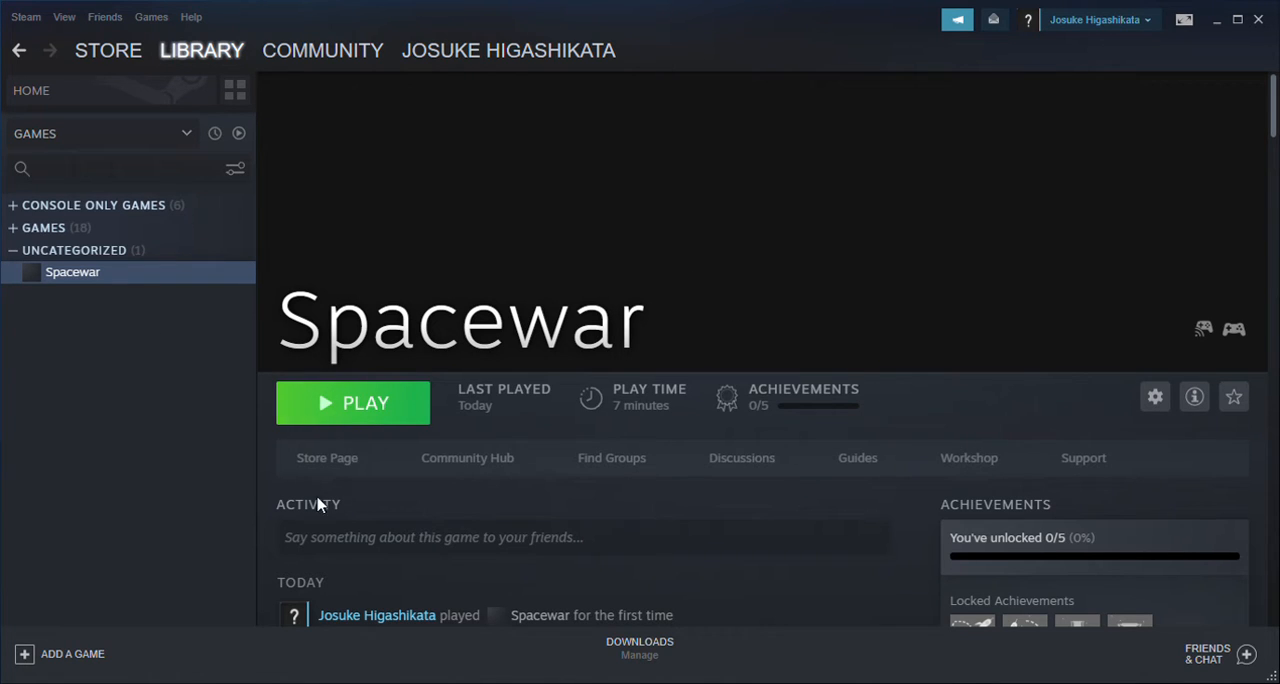
mouse_move(750, 329)
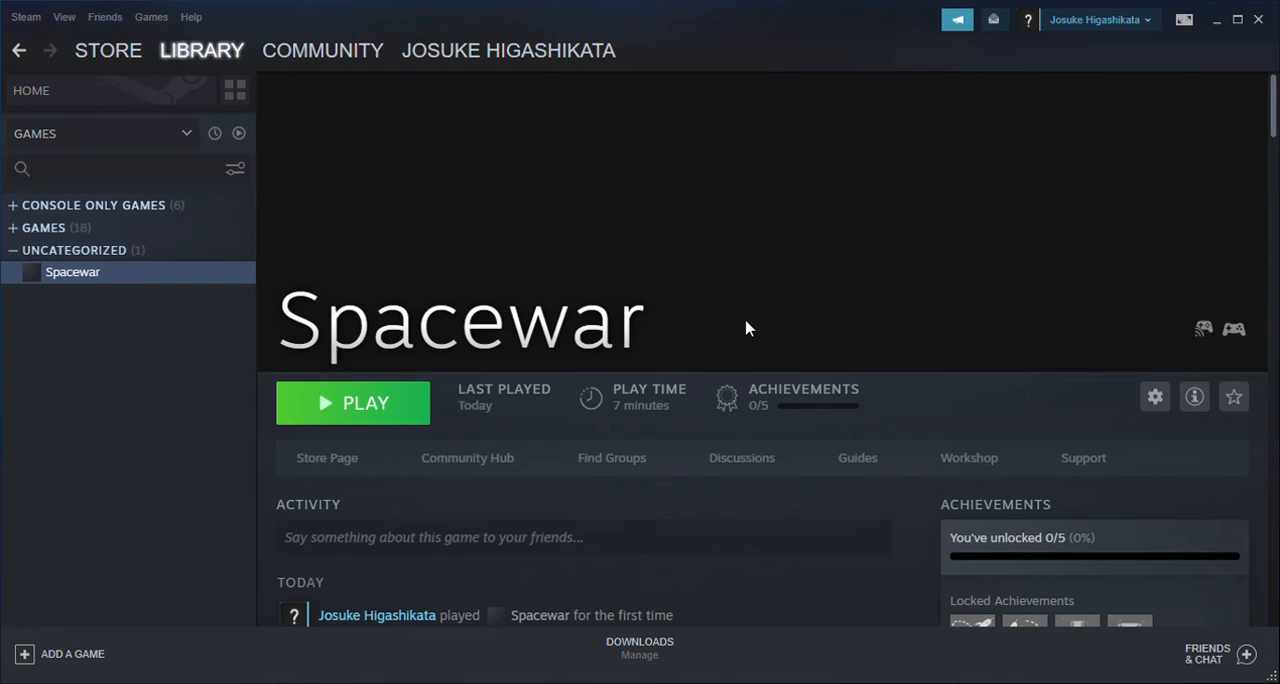
mouse_move(528, 322)
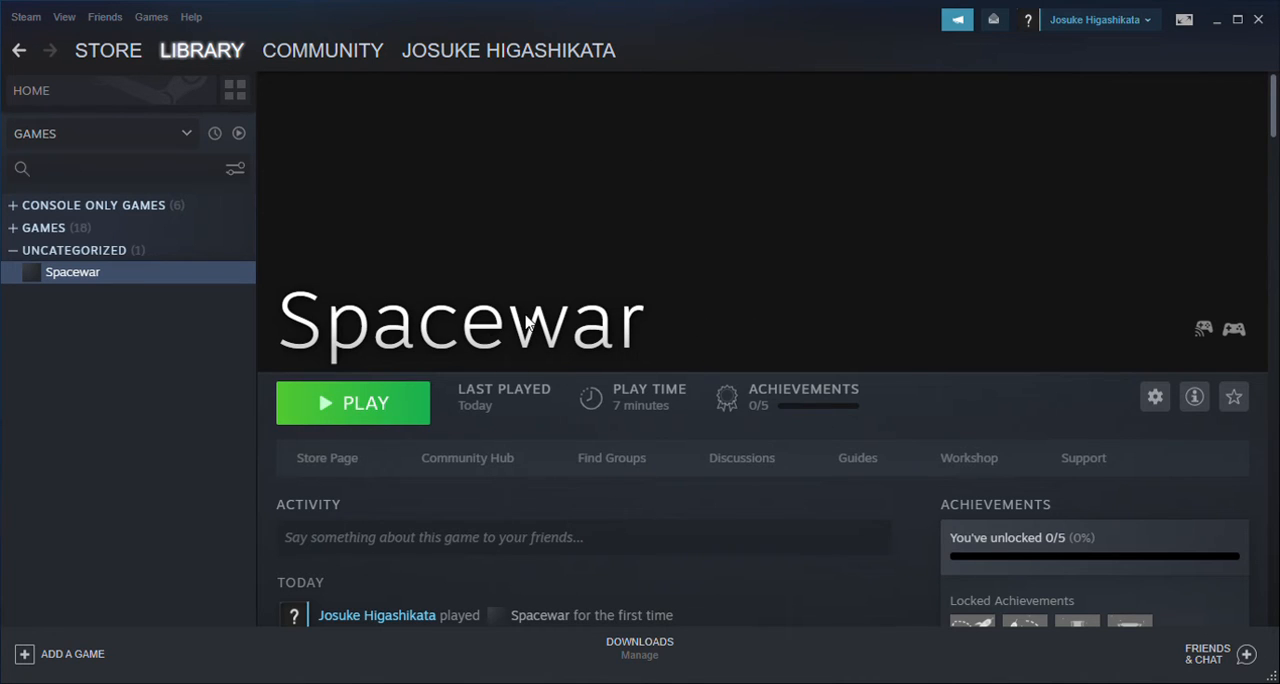
mouse_move(145, 90)
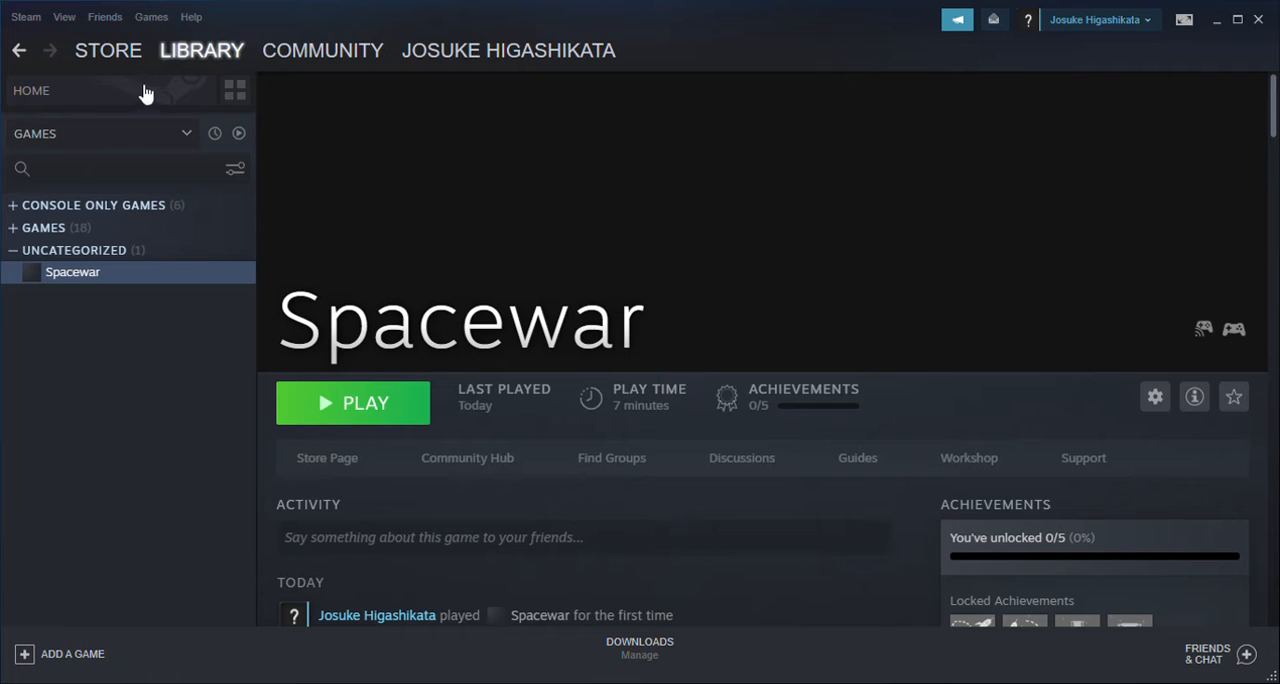
mouse_move(290, 330)
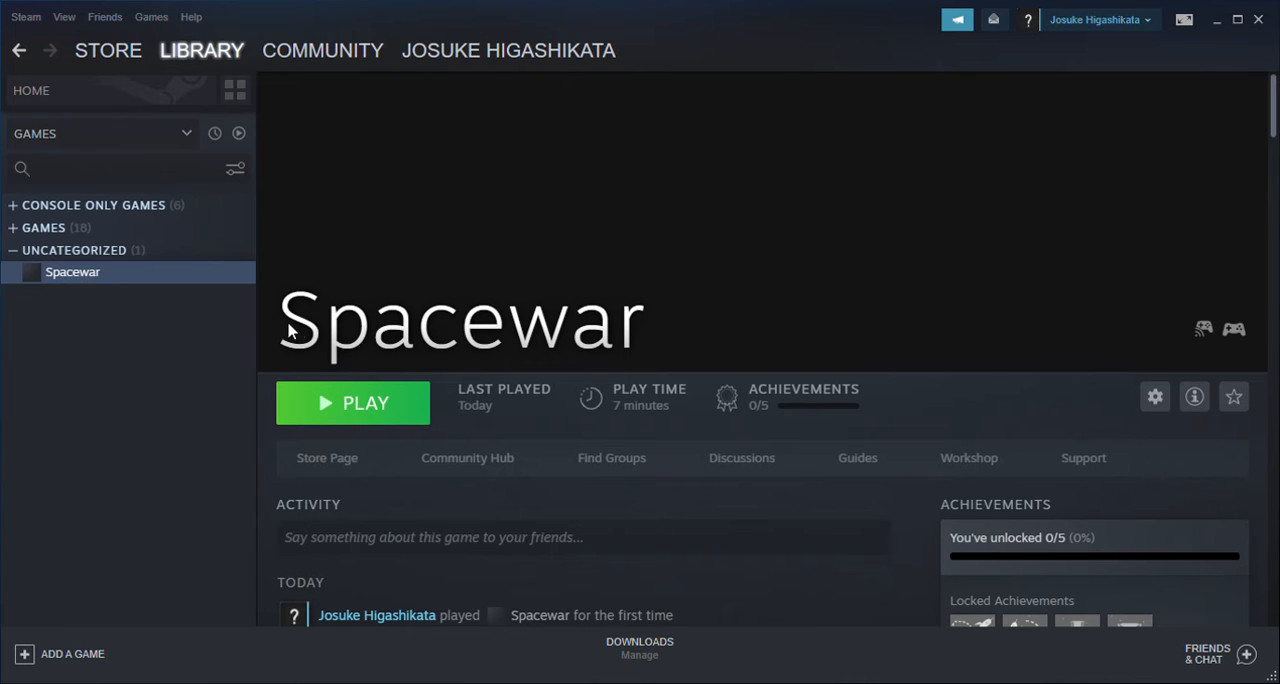
mouse_move(845, 336)
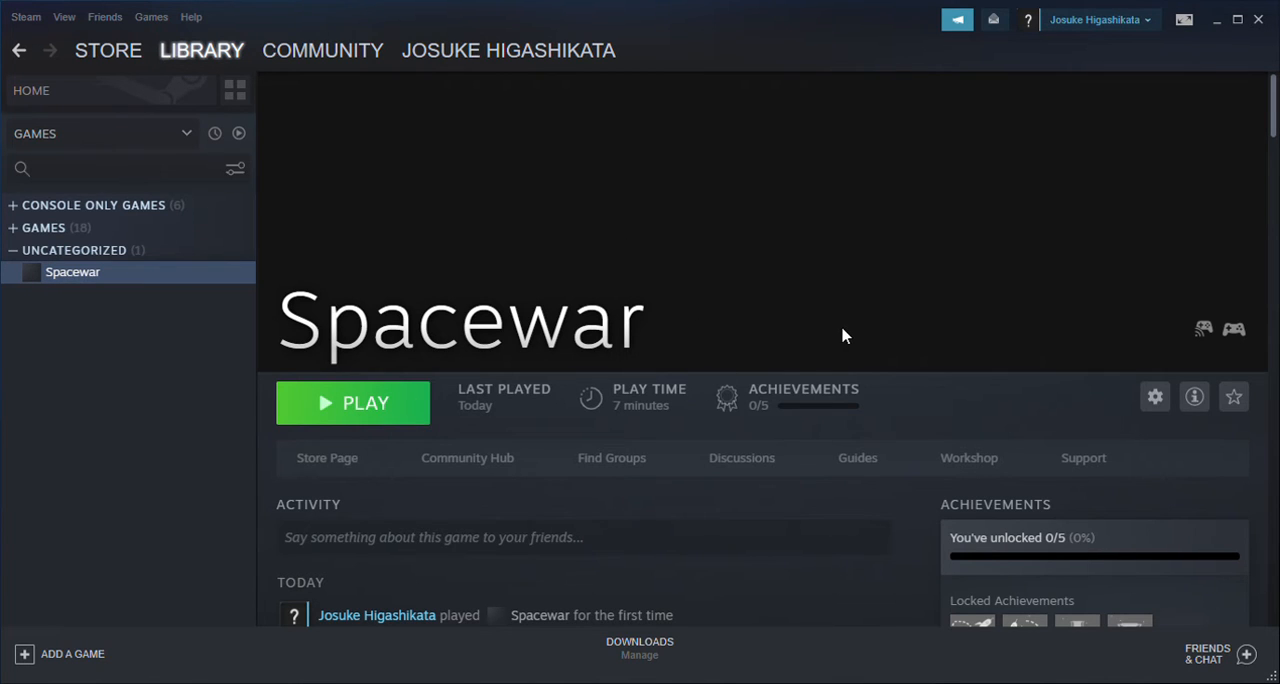
Open Spacewar's context menu in the library list, showing play, favorites, manage and properties
scroll(down, 3)
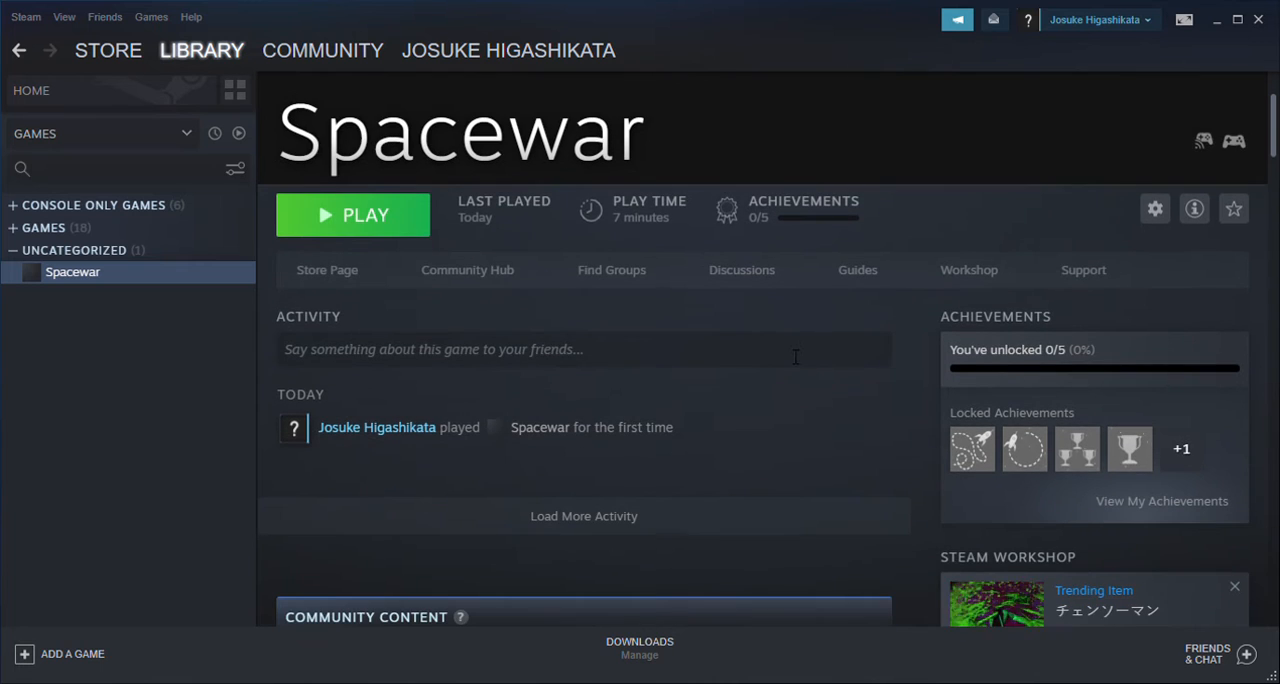
scroll(down, 3)
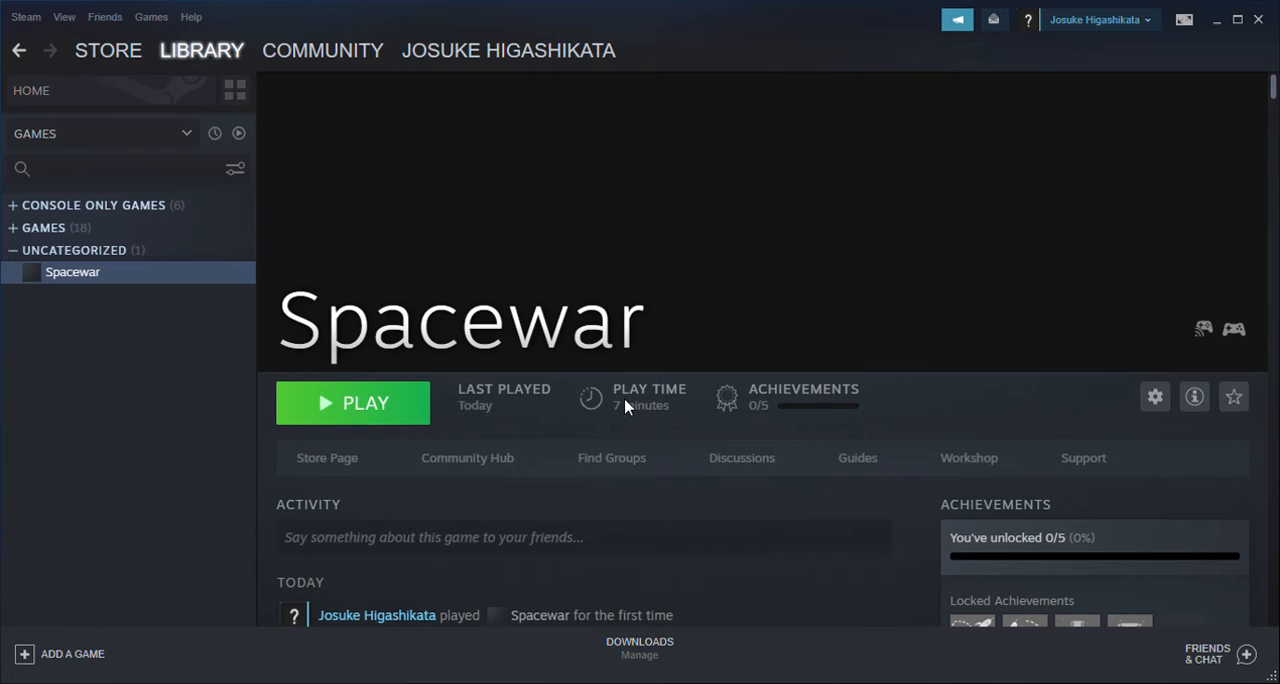
mouse_move(573, 415)
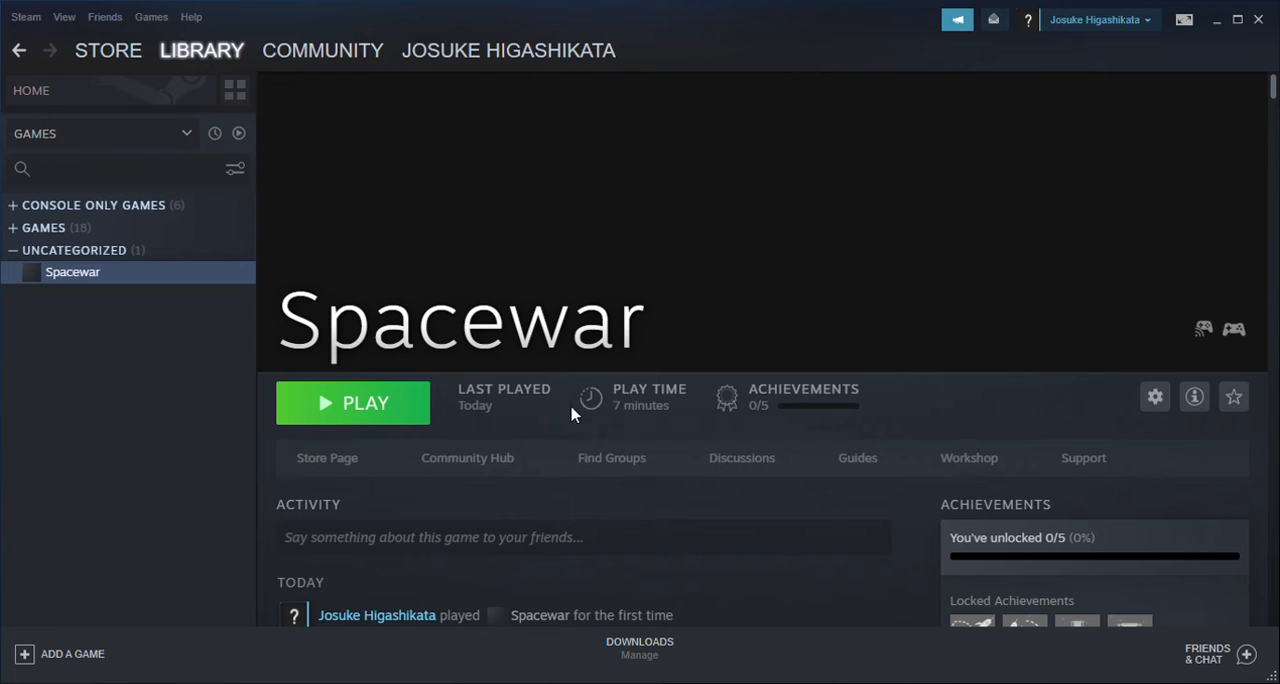
mouse_move(459, 430)
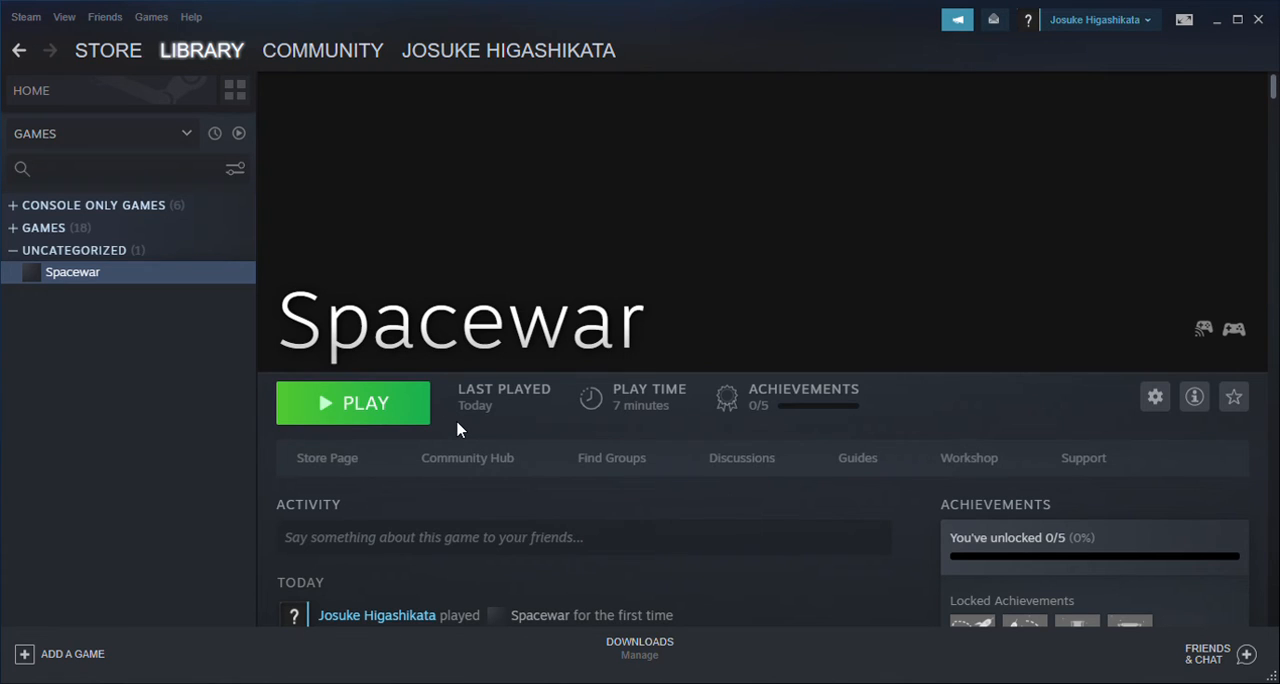
mouse_move(405, 350)
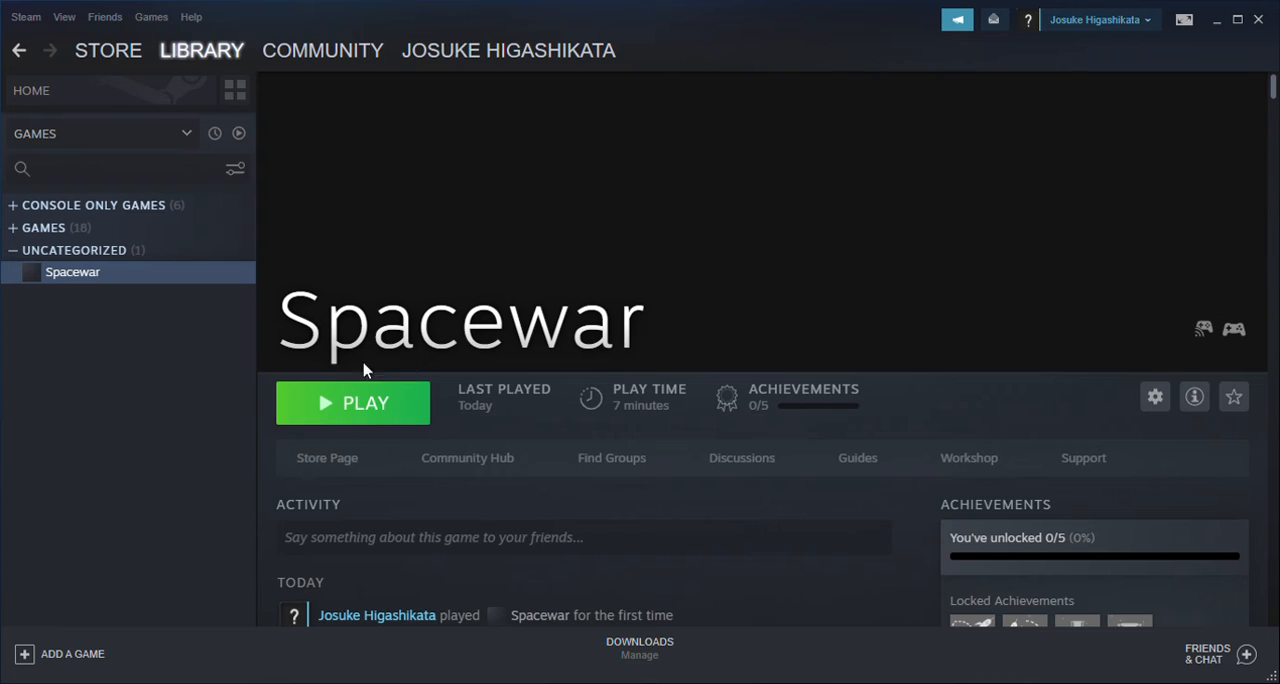
mouse_move(835, 325)
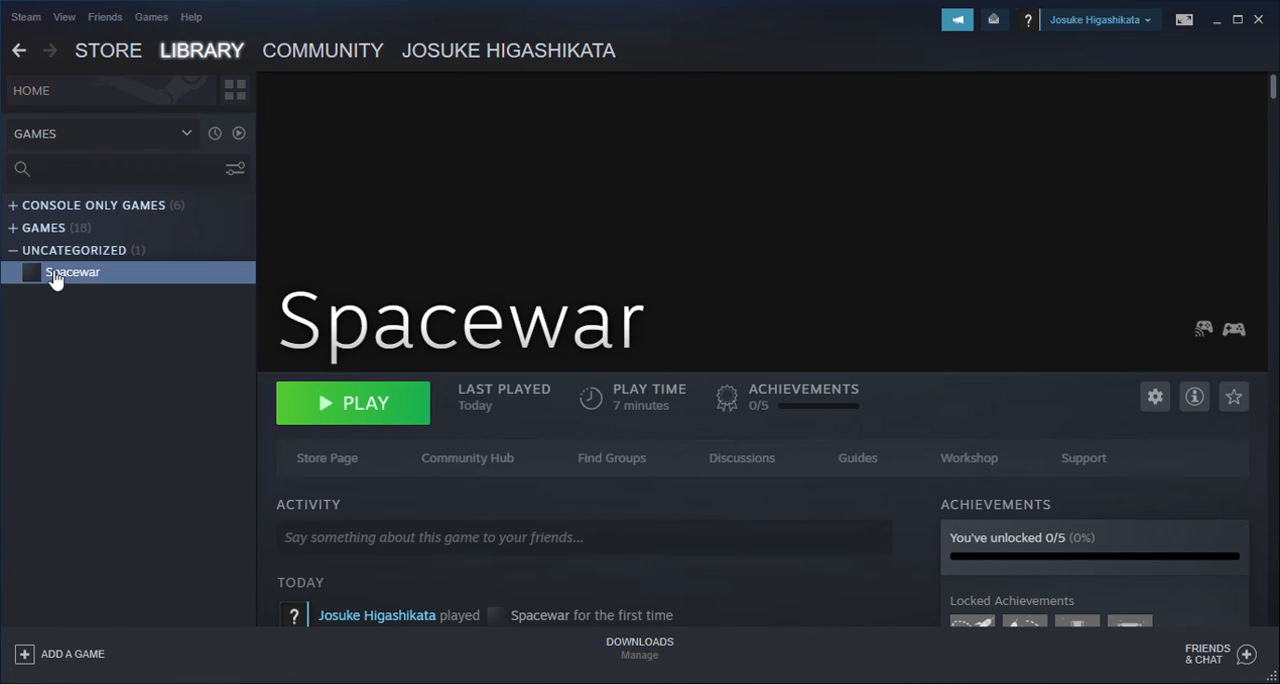
right_click(72, 272)
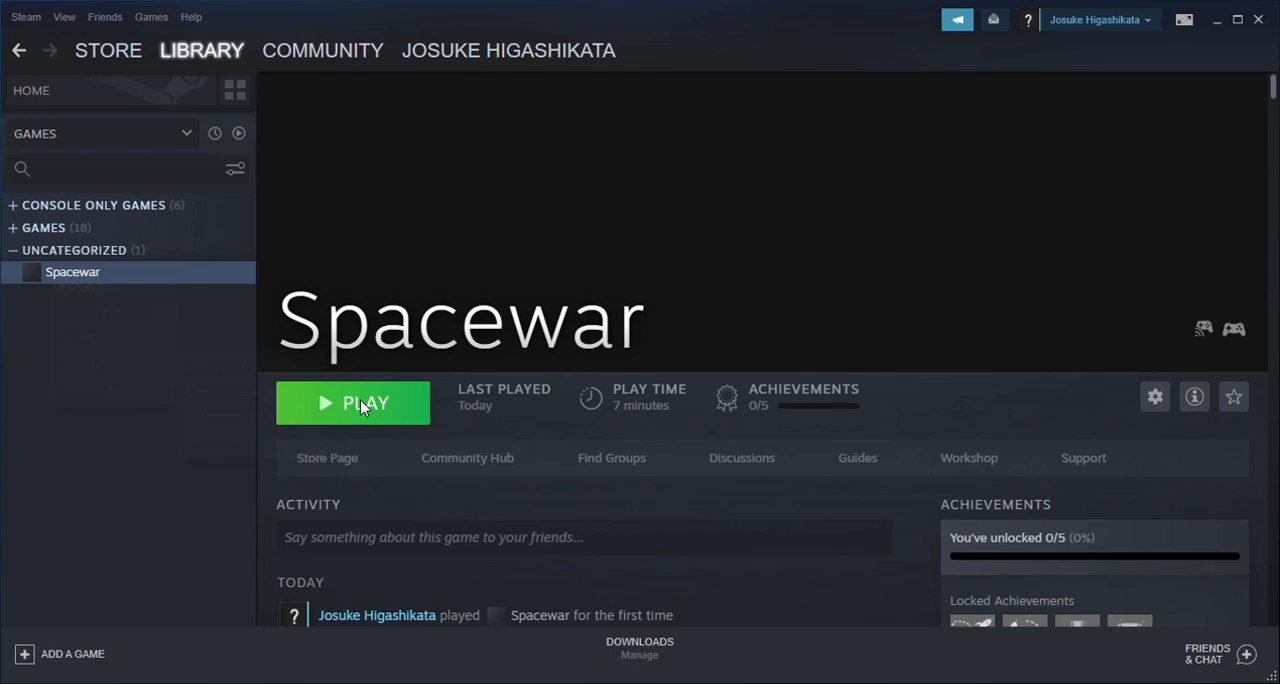
mouse_move(1160, 240)
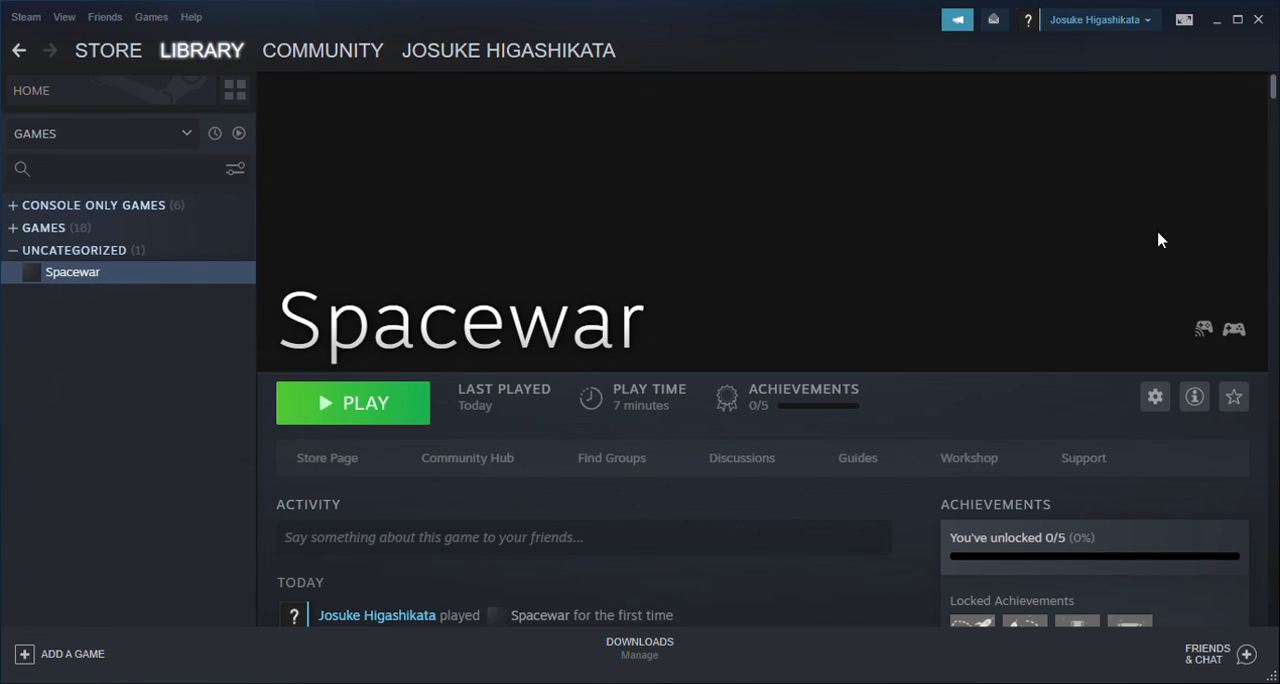
mouse_move(1005, 210)
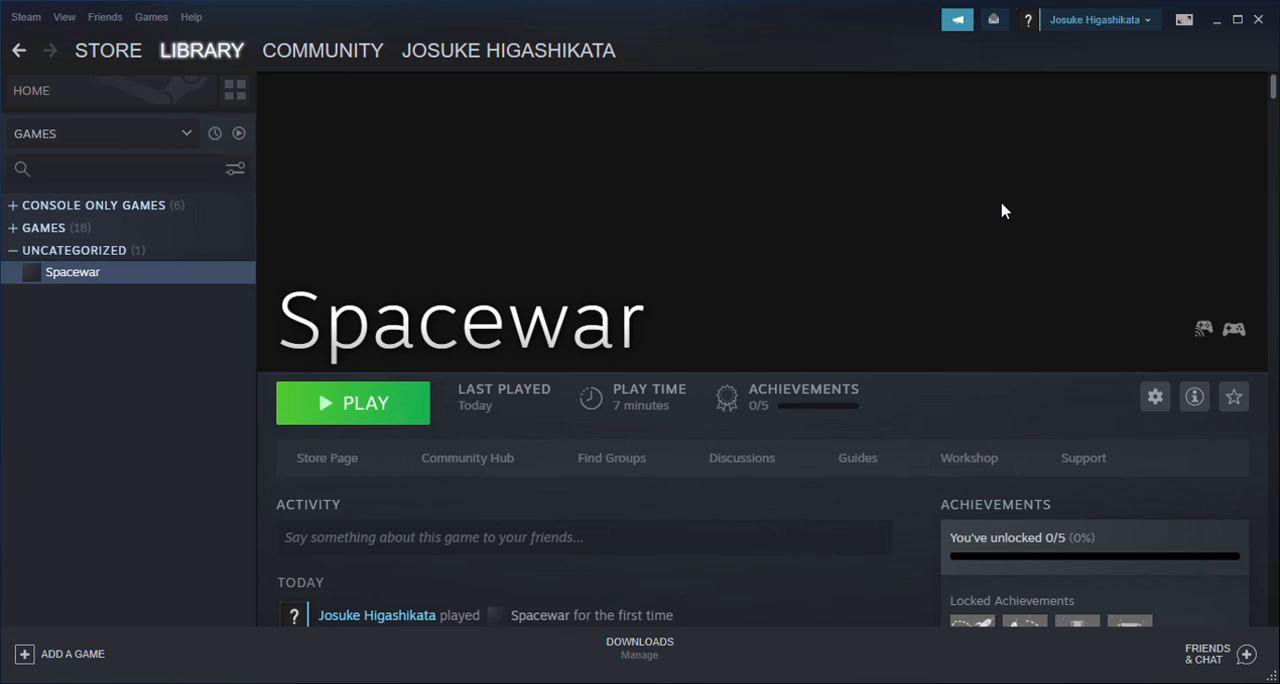
mouse_move(1155, 122)
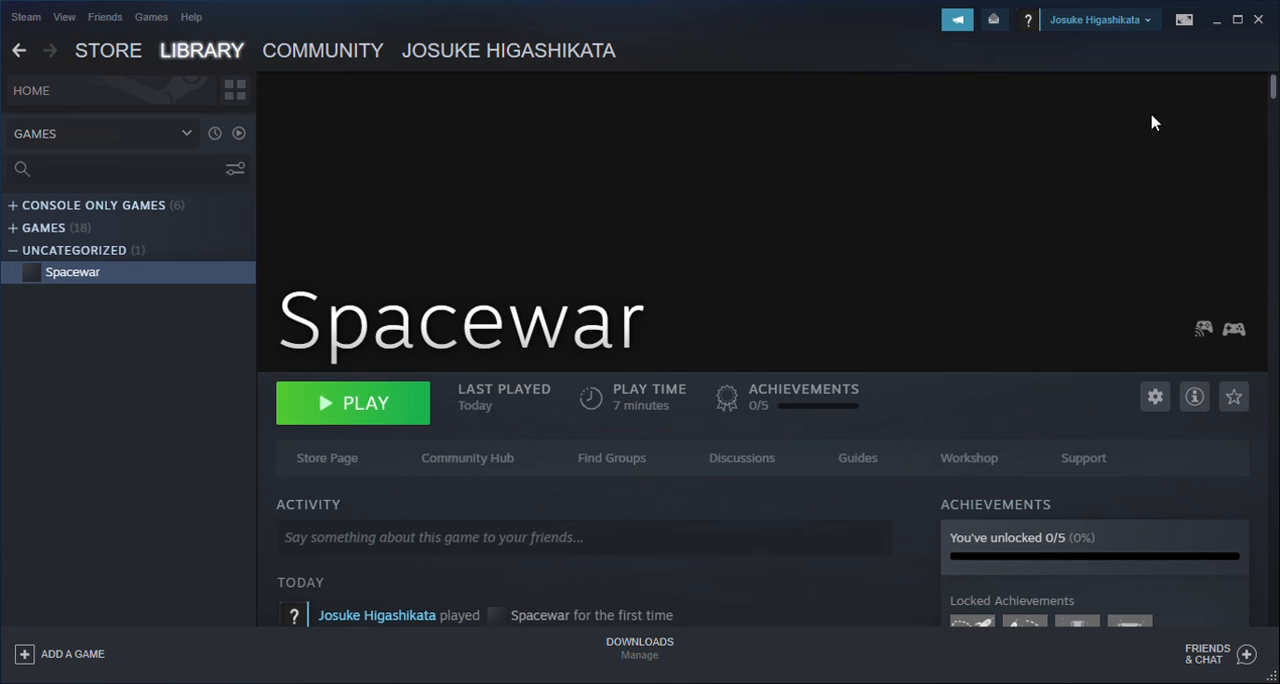
mouse_move(30, 292)
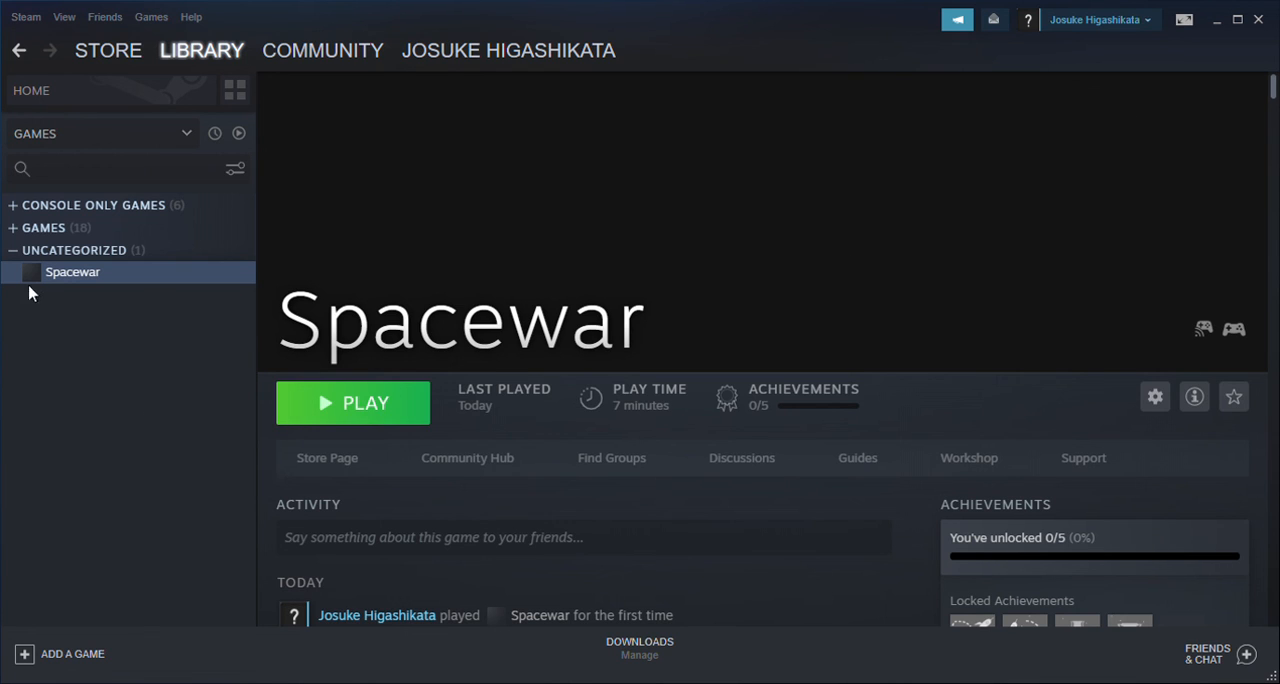
mouse_move(72, 285)
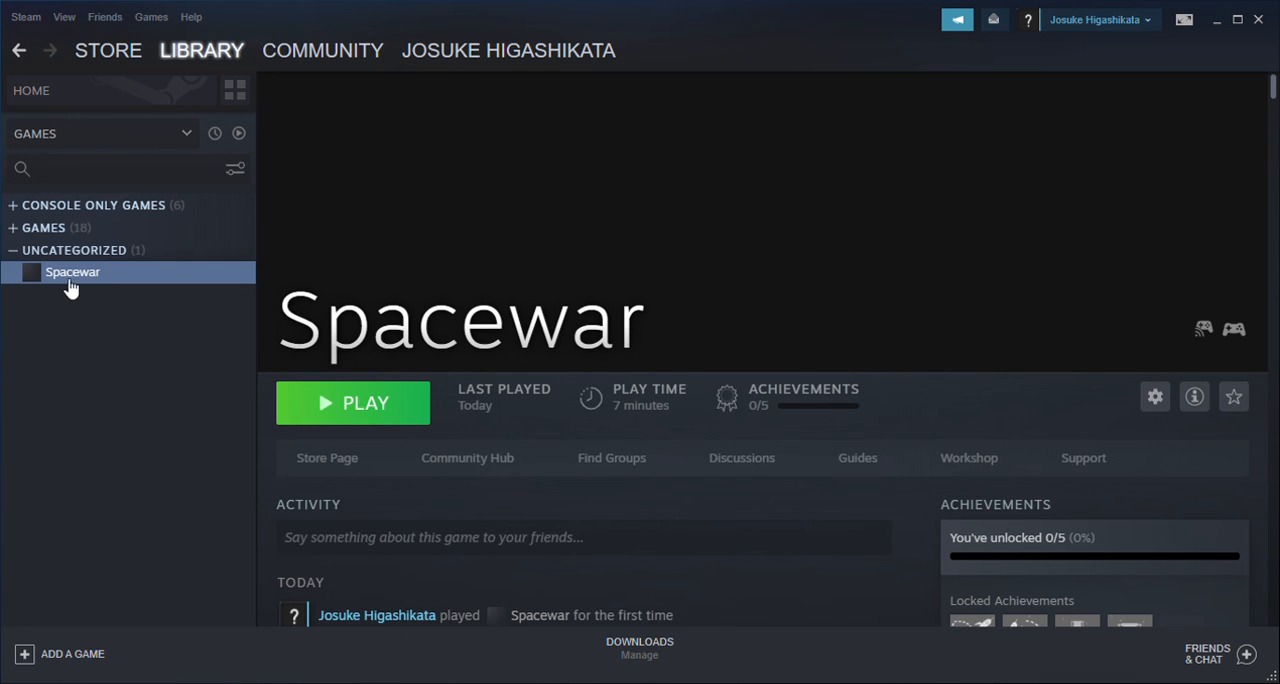
right_click(72, 272)
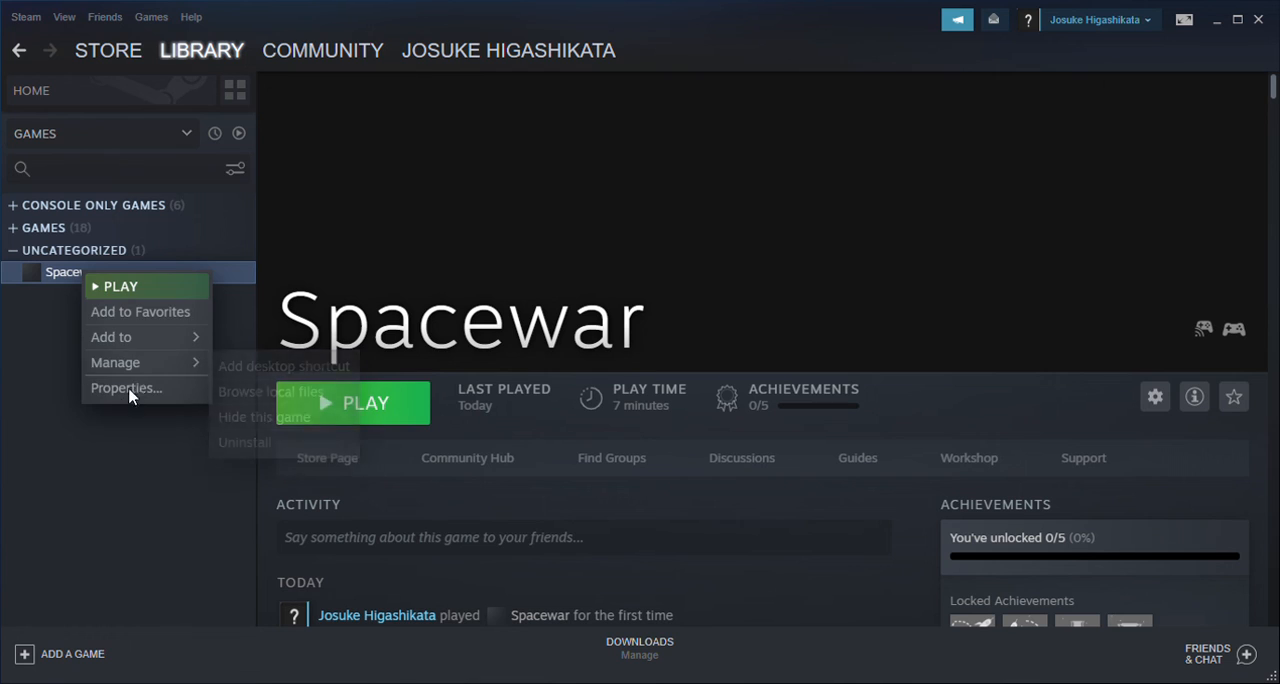